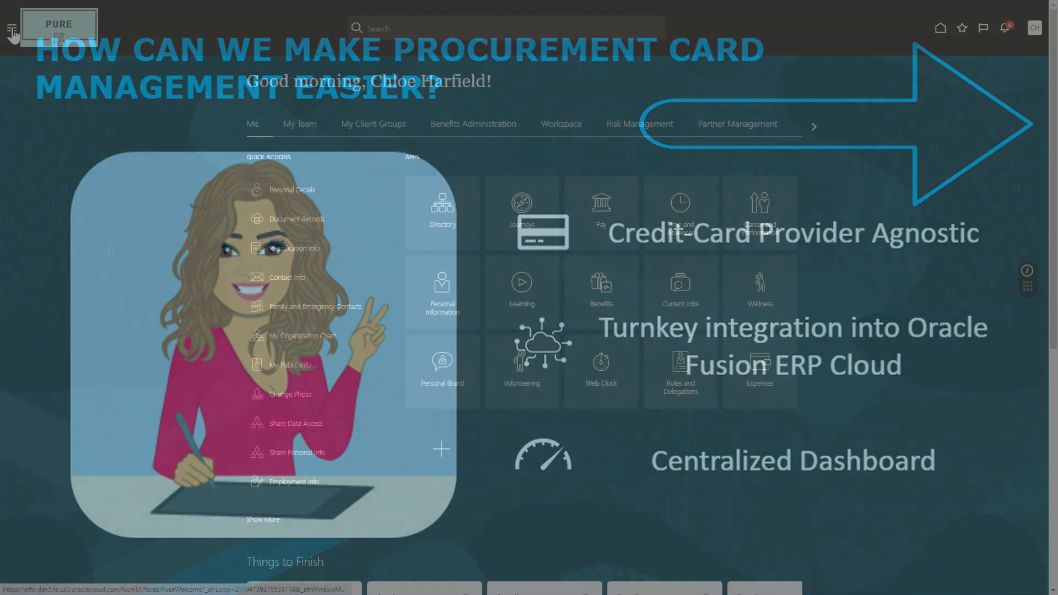
Step: Launch Manage Procurement Card from General Accounting in the Fusion Navigator
left_click(13, 27)
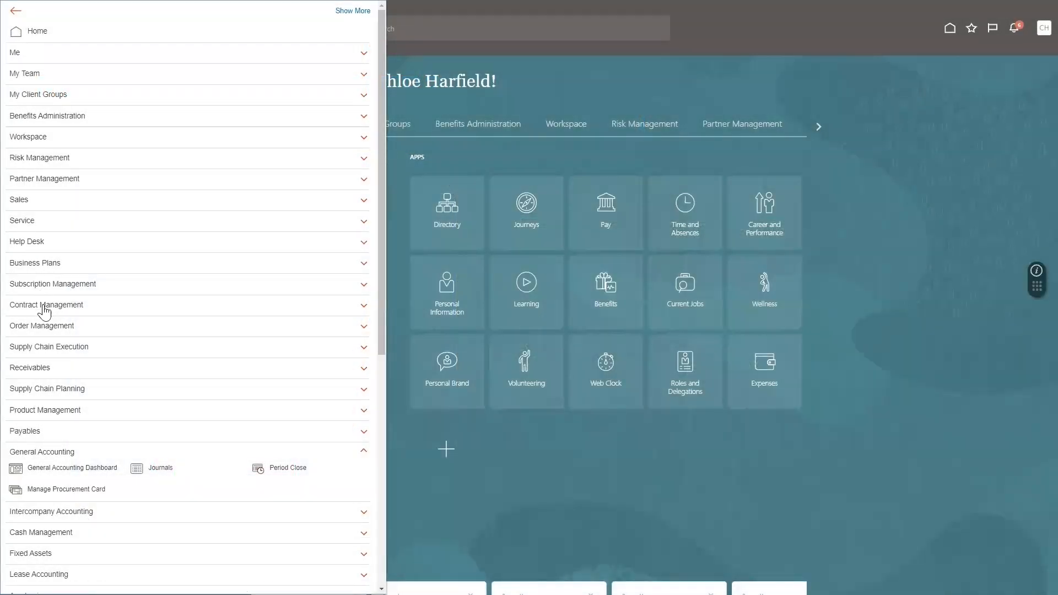
mouse_move(67, 489)
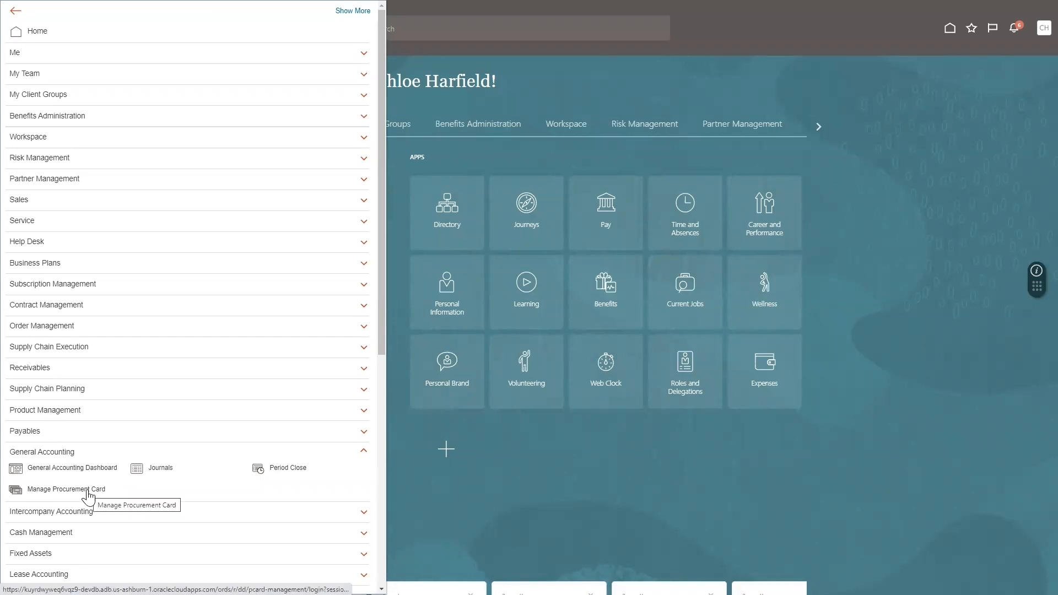
left_click(65, 490)
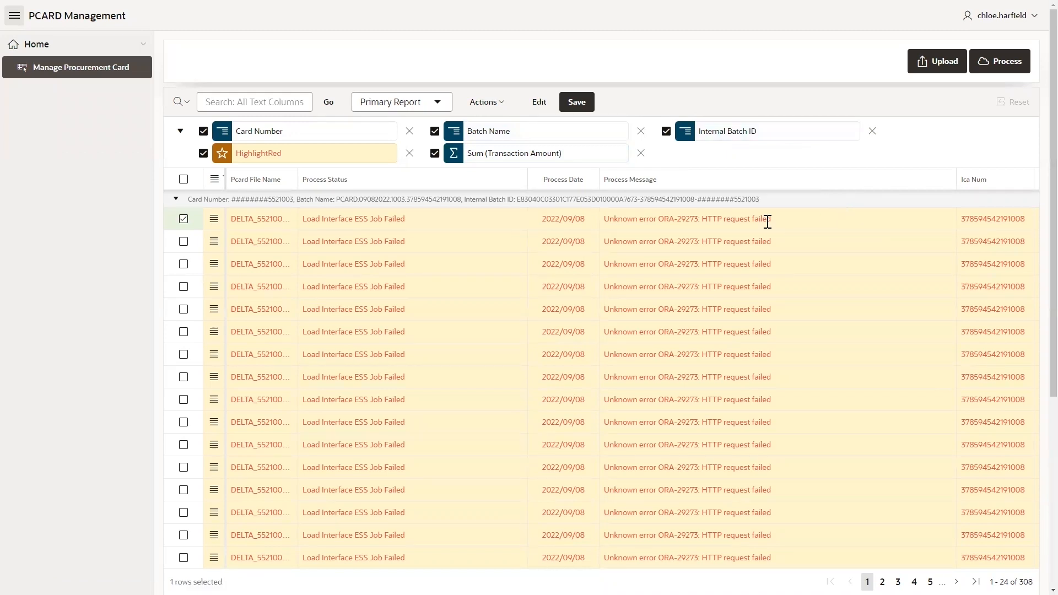
mouse_move(409, 229)
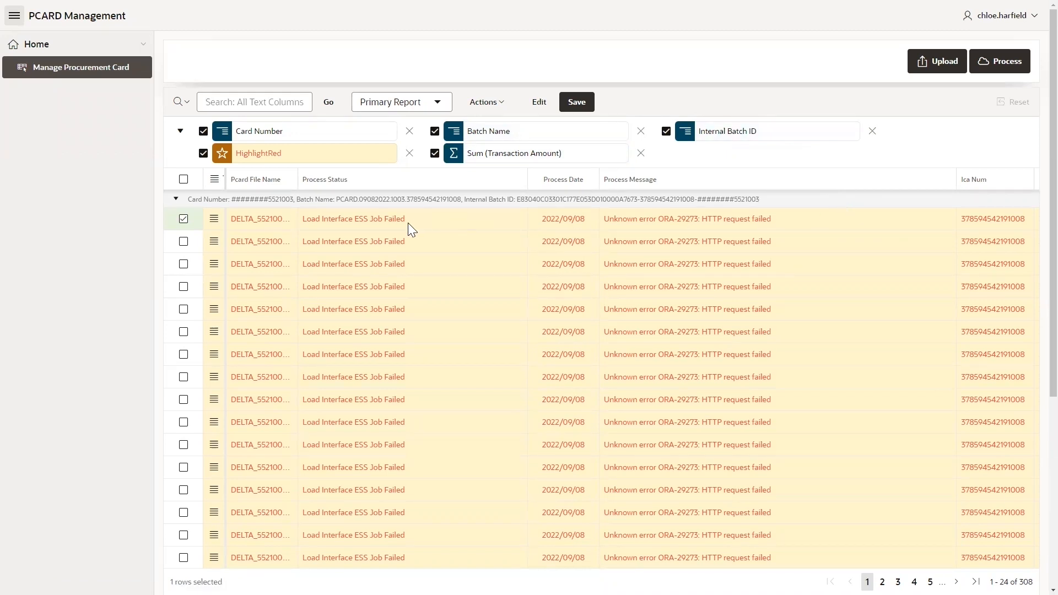
mouse_move(796, 169)
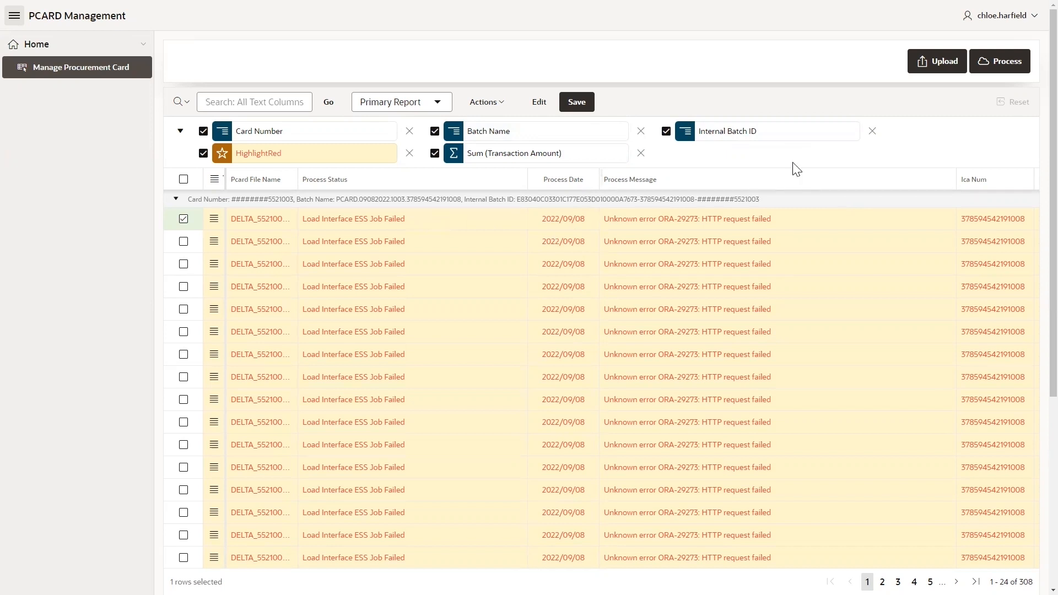
Step: Open the upload page for a new TXT card transaction file
left_click(937, 60)
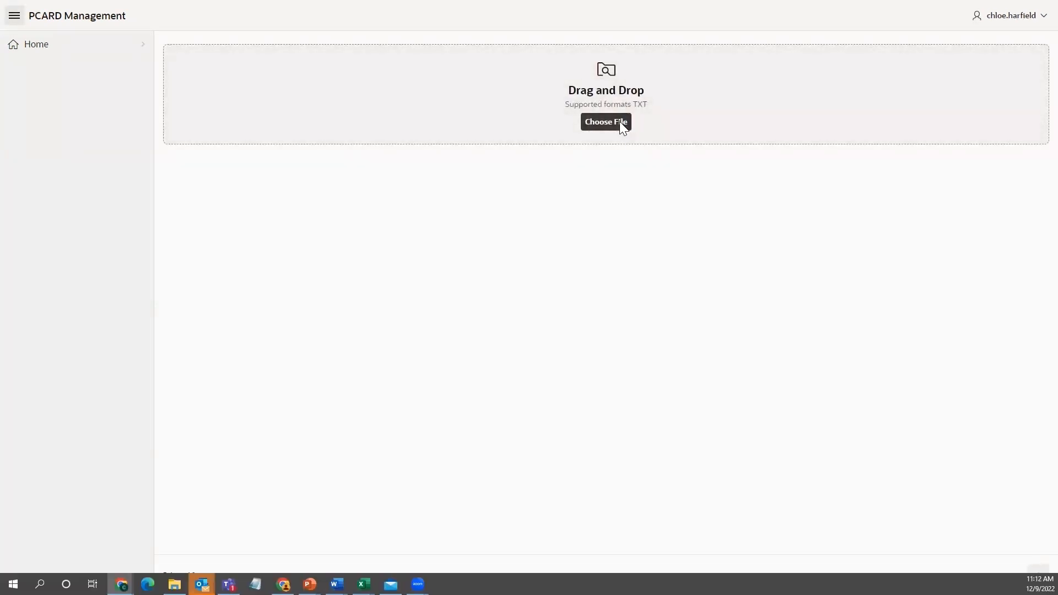
Step: Select PCard_MM.2022.txt, preview it, and load its transactions, giving 330 records
left_click(604, 123)
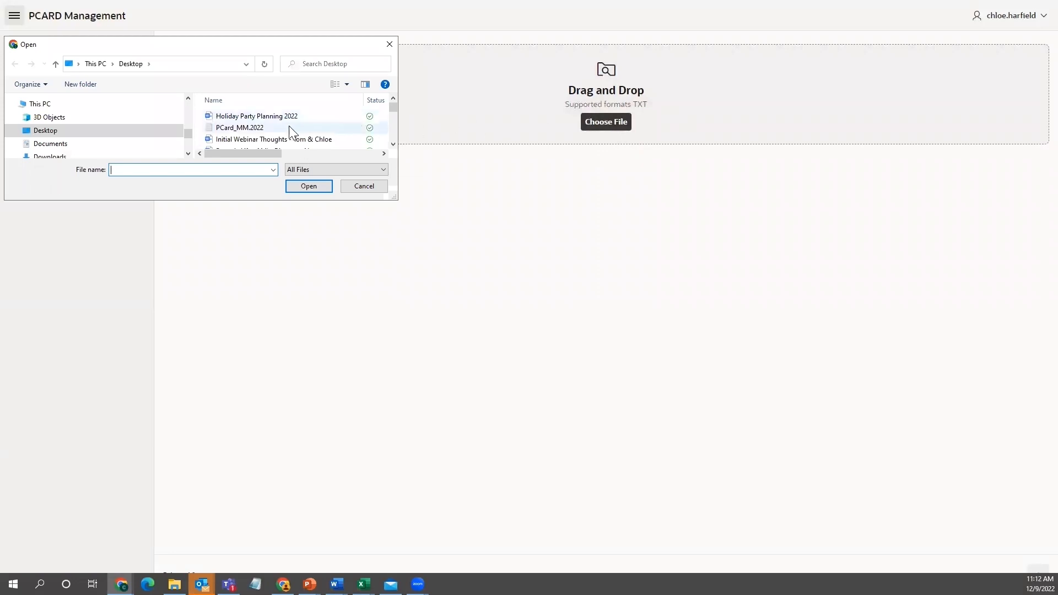
double_click(240, 128)
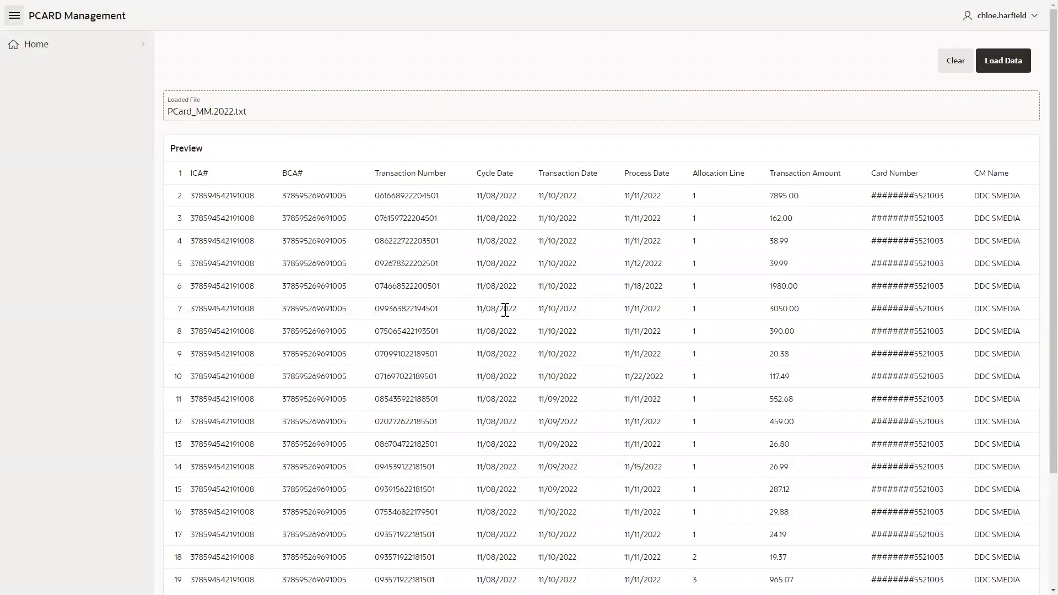
mouse_move(781, 326)
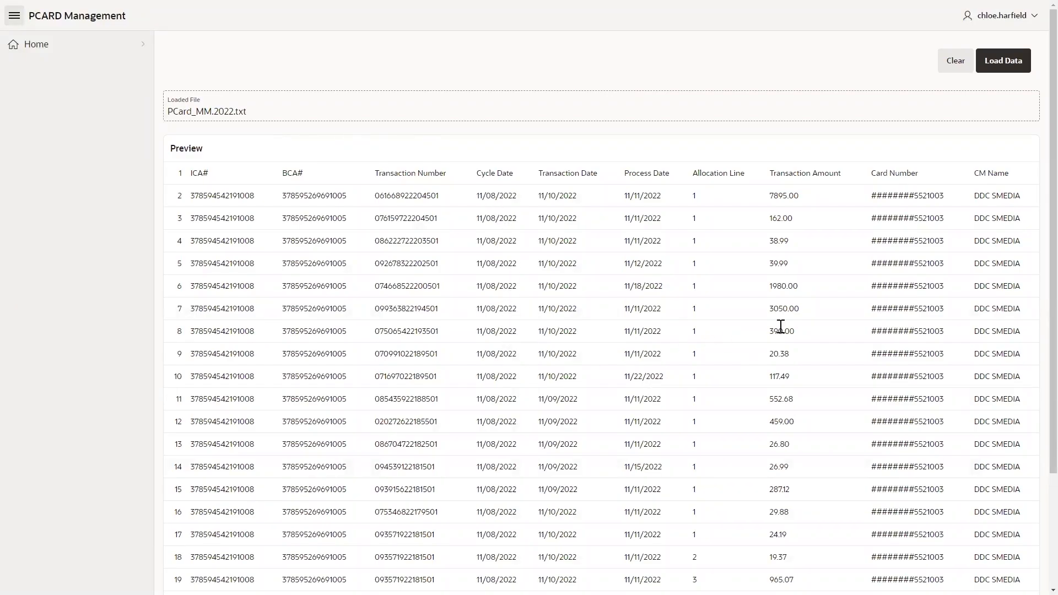
mouse_move(902, 252)
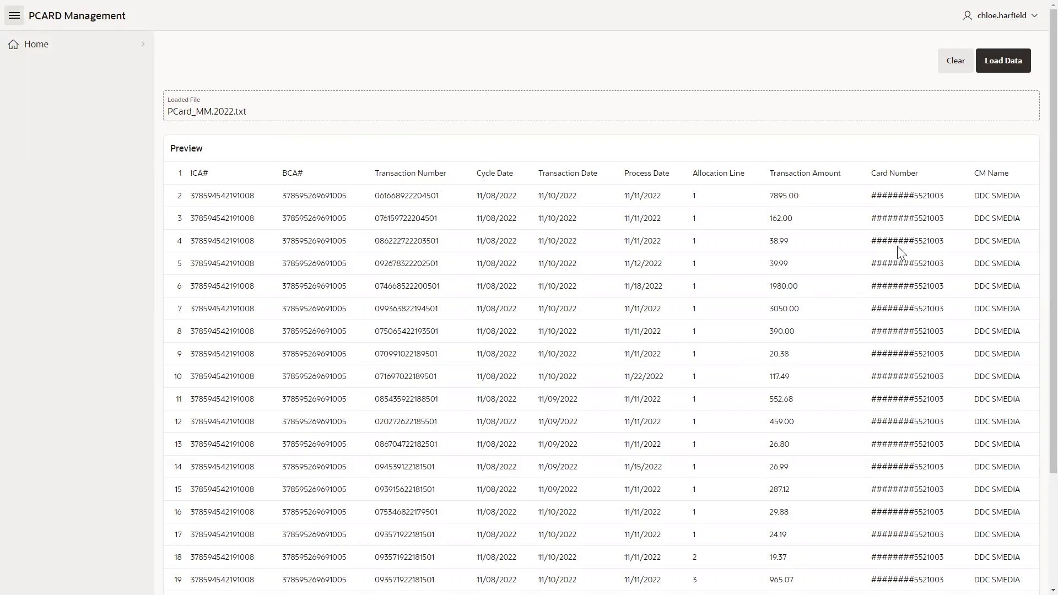
left_click(1003, 61)
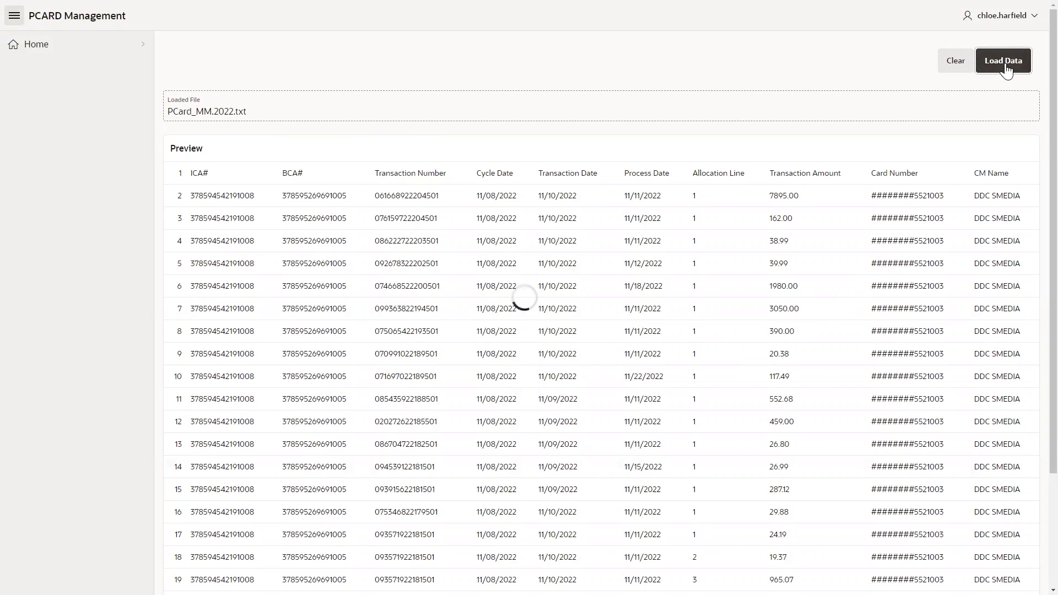
left_click(1003, 61)
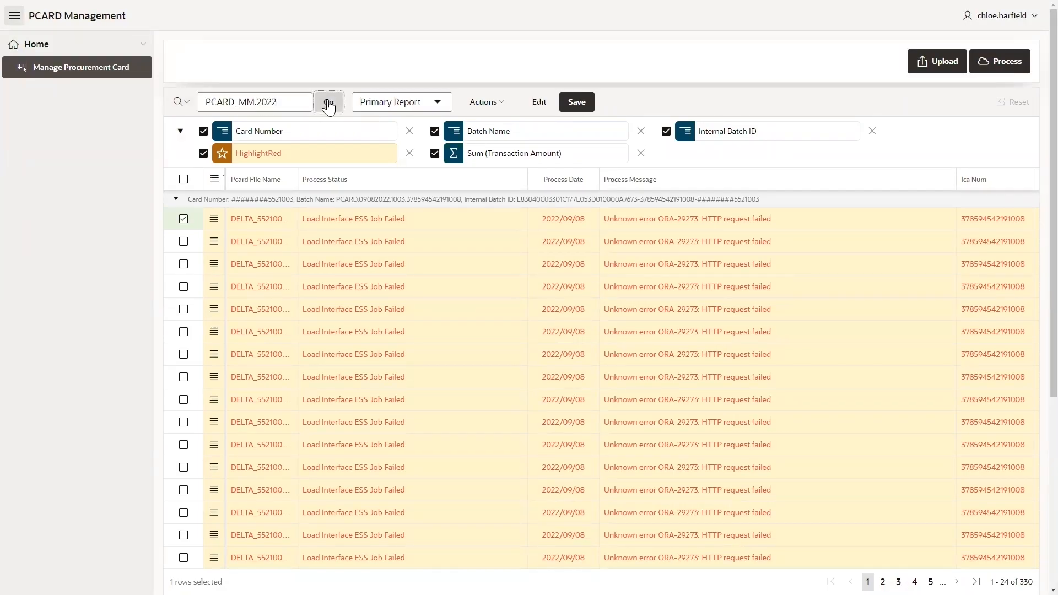
Step: Filter to PCARD_MM.2022, change a GL account to 529480, save, and proceed to processing
left_click(329, 102)
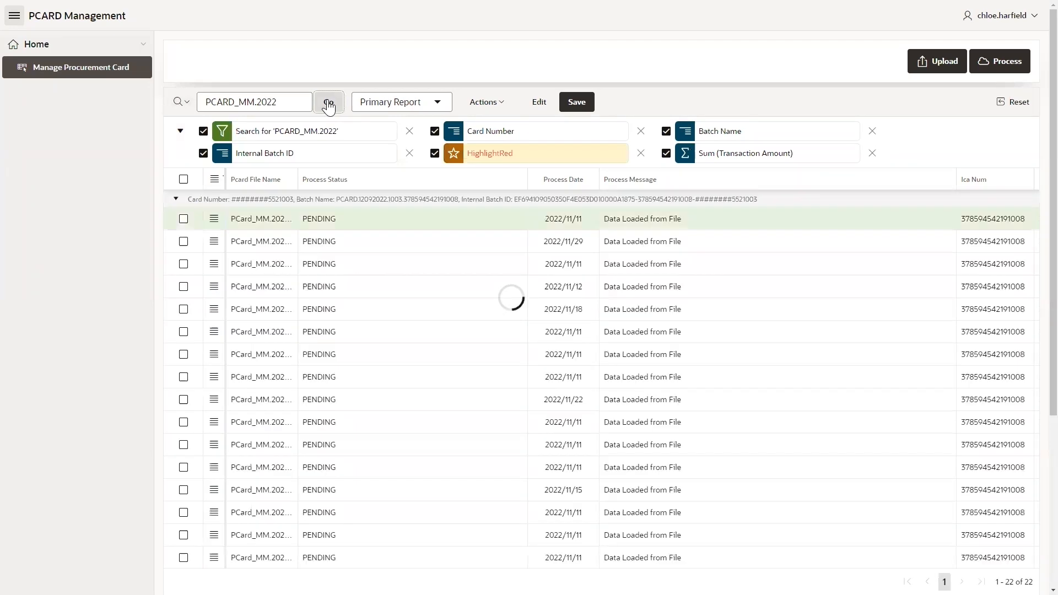
left_click(328, 102)
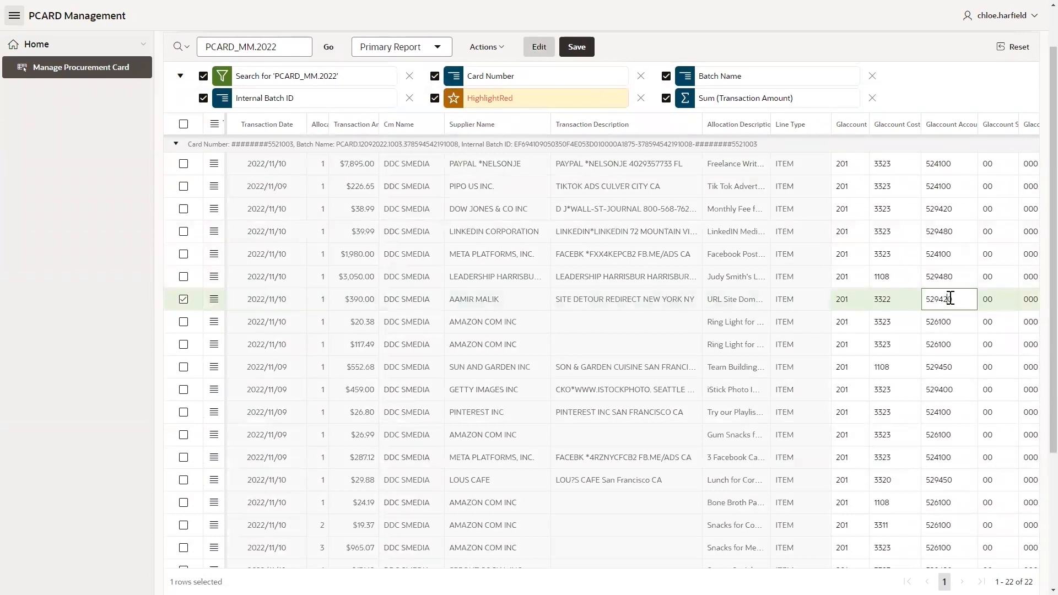
type("529480")
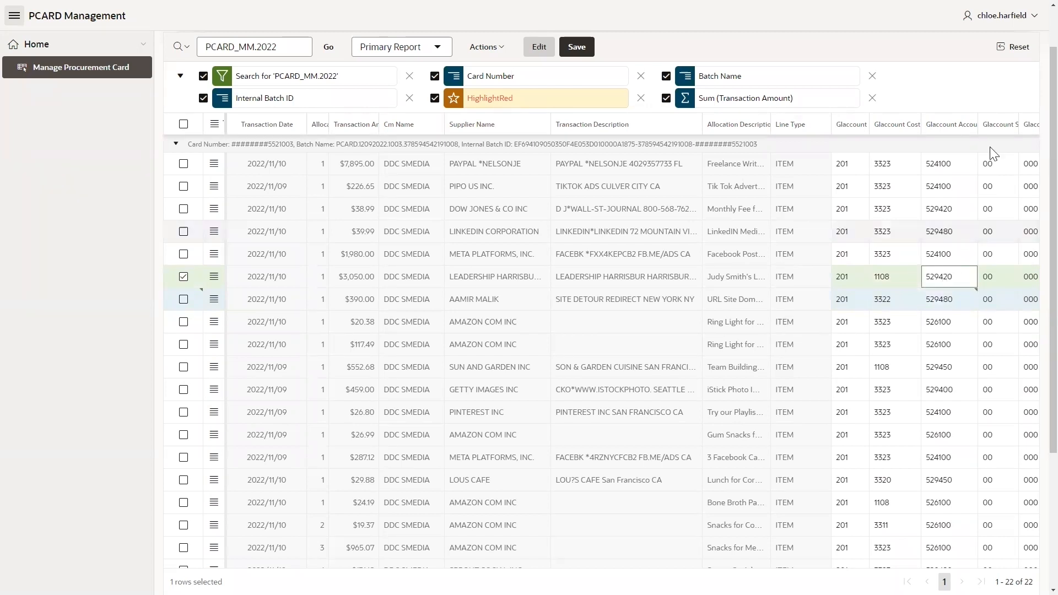
left_click(575, 46)
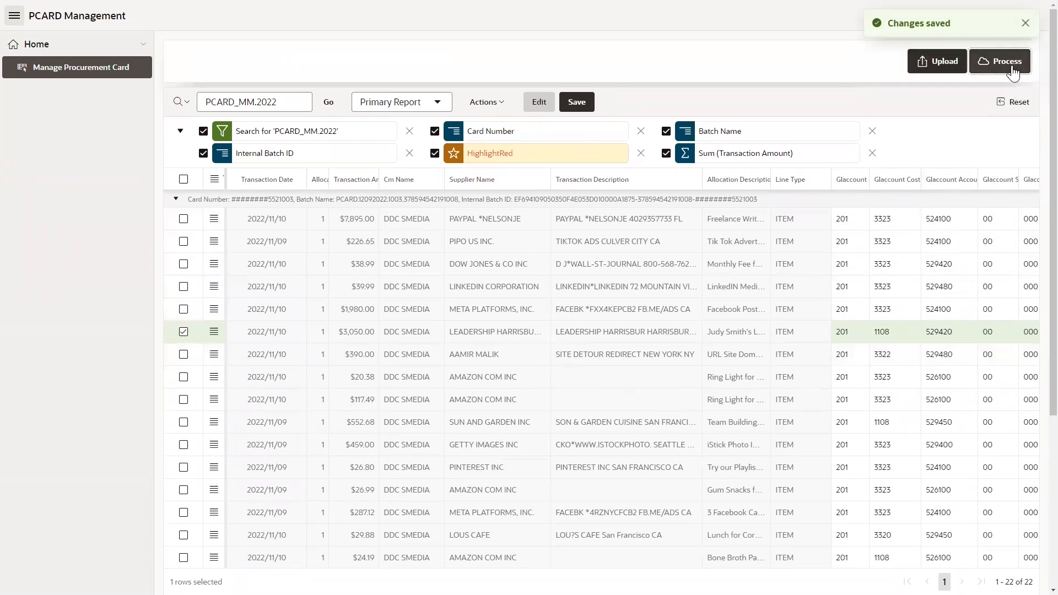
left_click(999, 61)
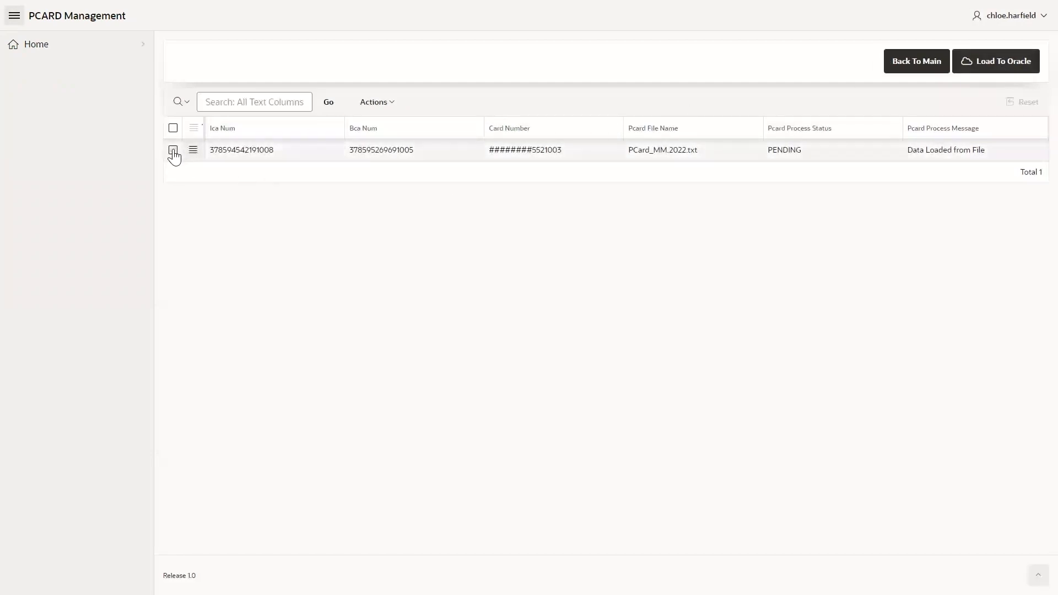
Step: Load the pending PCard_MM.2022.txt batch's 22 transactions into Oracle
left_click(173, 149)
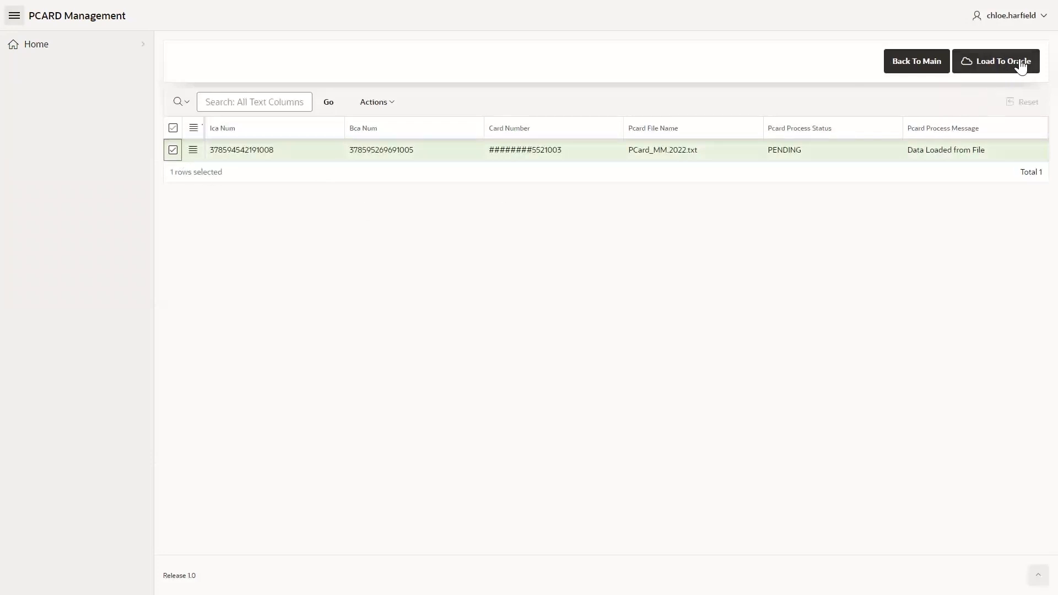
left_click(995, 61)
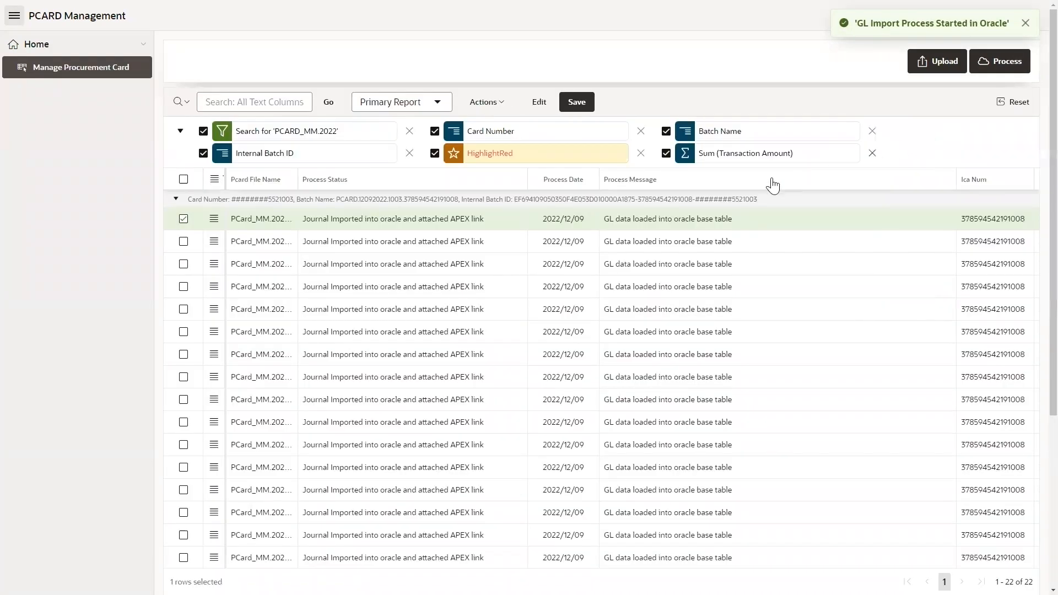
left_click(13, 16)
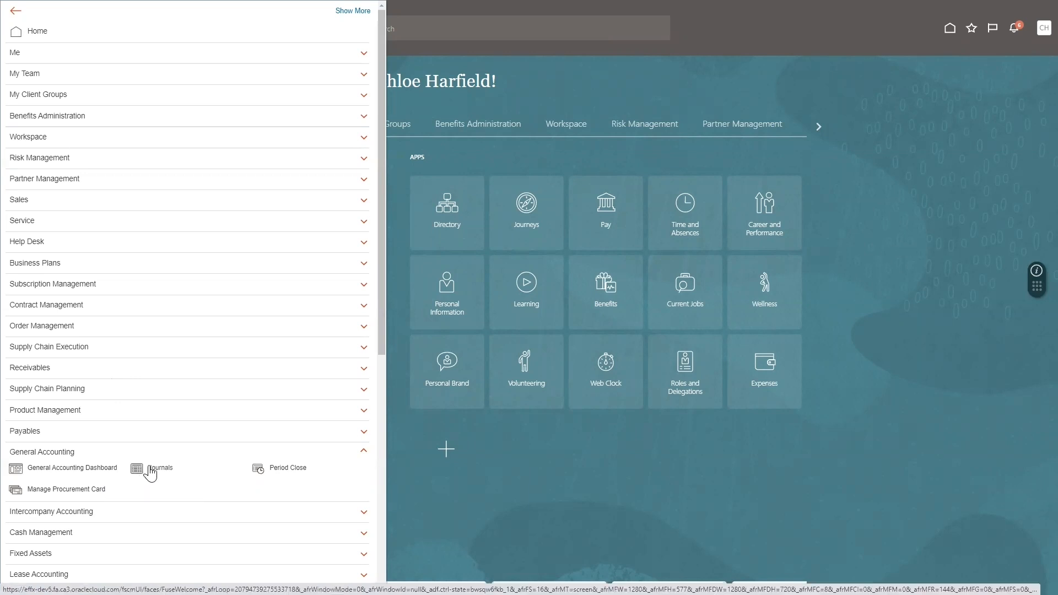
Step: Open Manage Journals under General Accounting Journals, with period Nov-22 and category PCARD
left_click(162, 468)
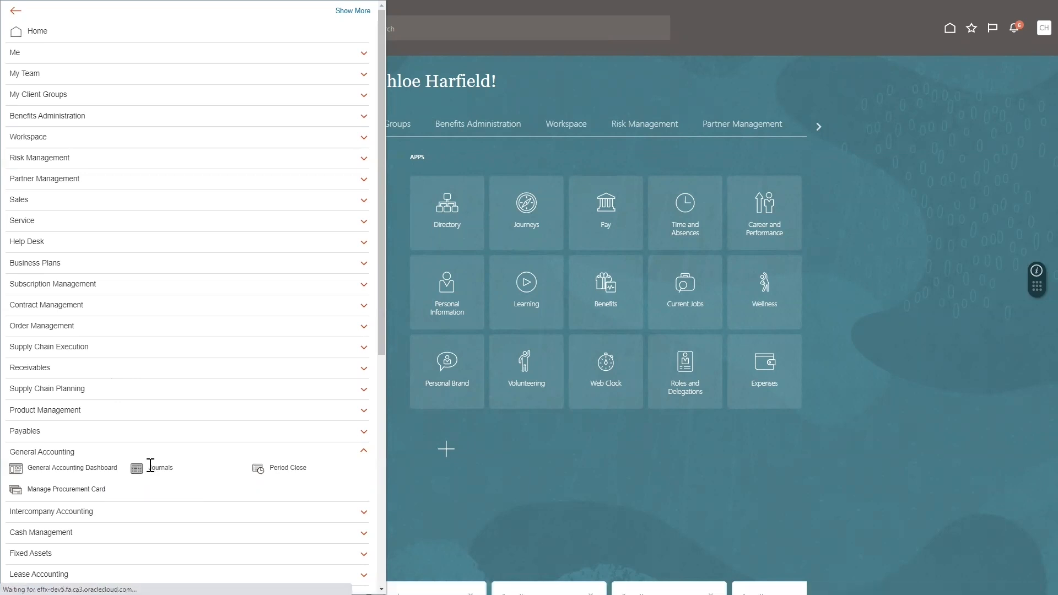
left_click(160, 468)
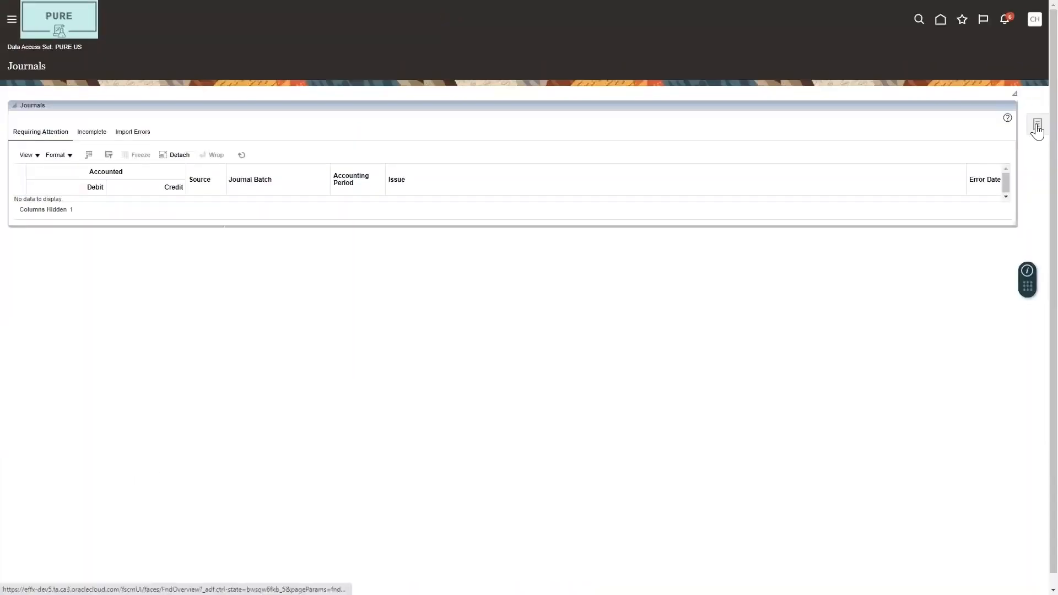
left_click(1037, 127)
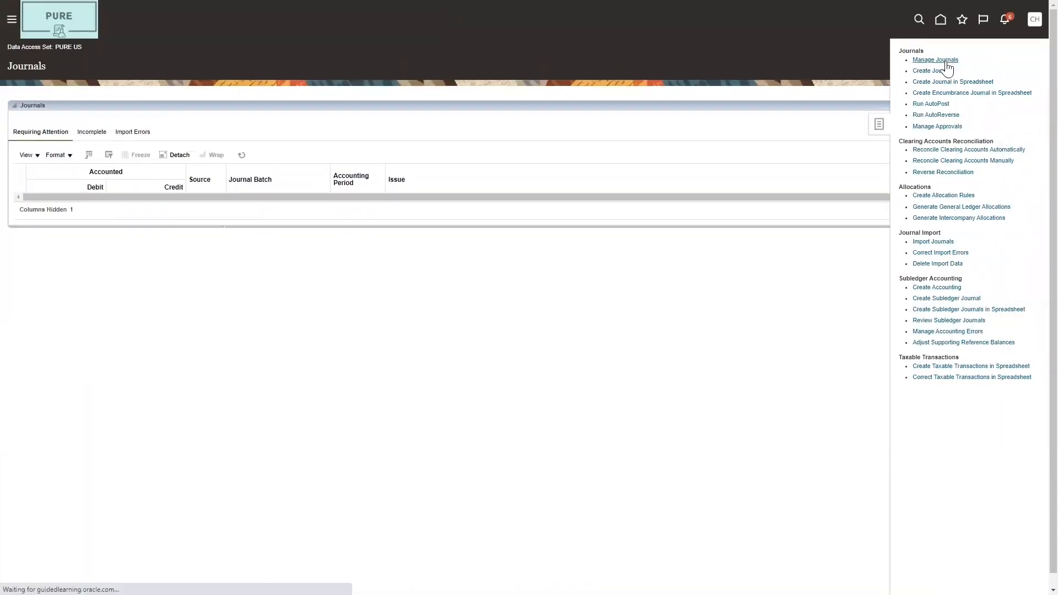
left_click(935, 60)
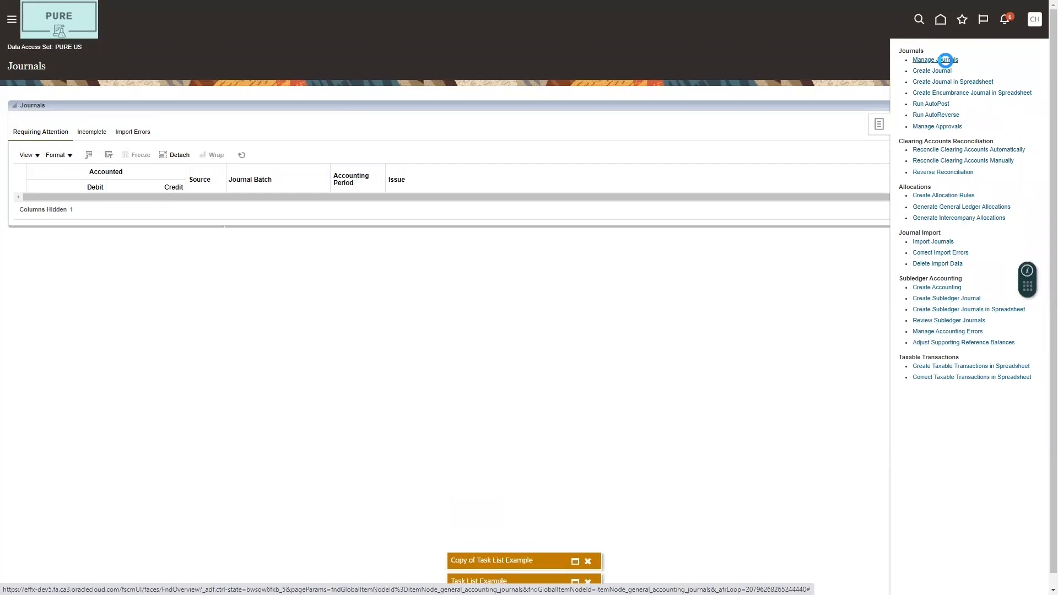
left_click(934, 59)
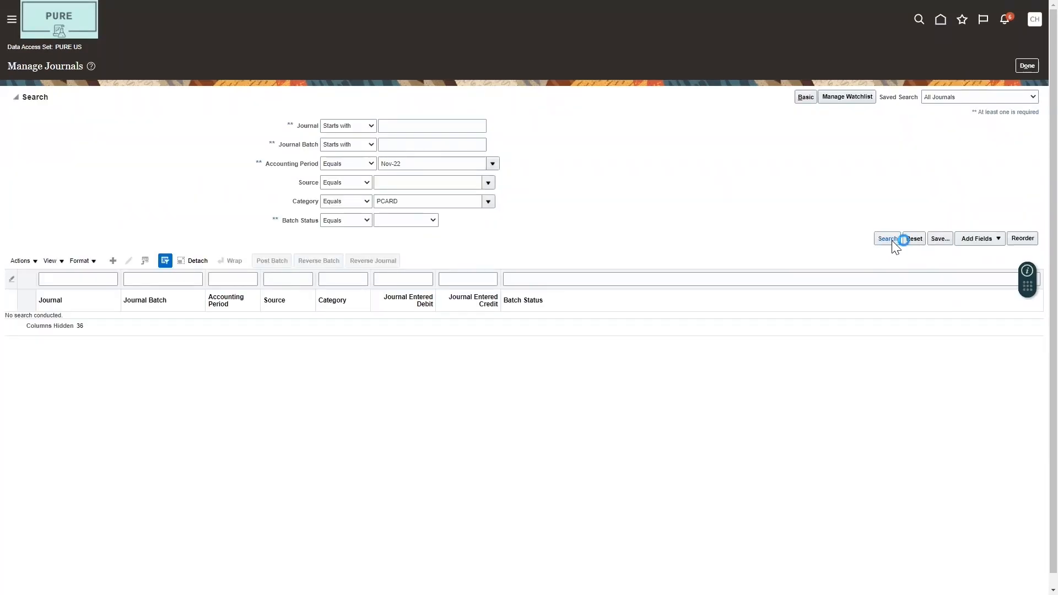
Step: Search Nov-22 PCARD journals and open the newest of five unposted AMEX journals
left_click(887, 238)
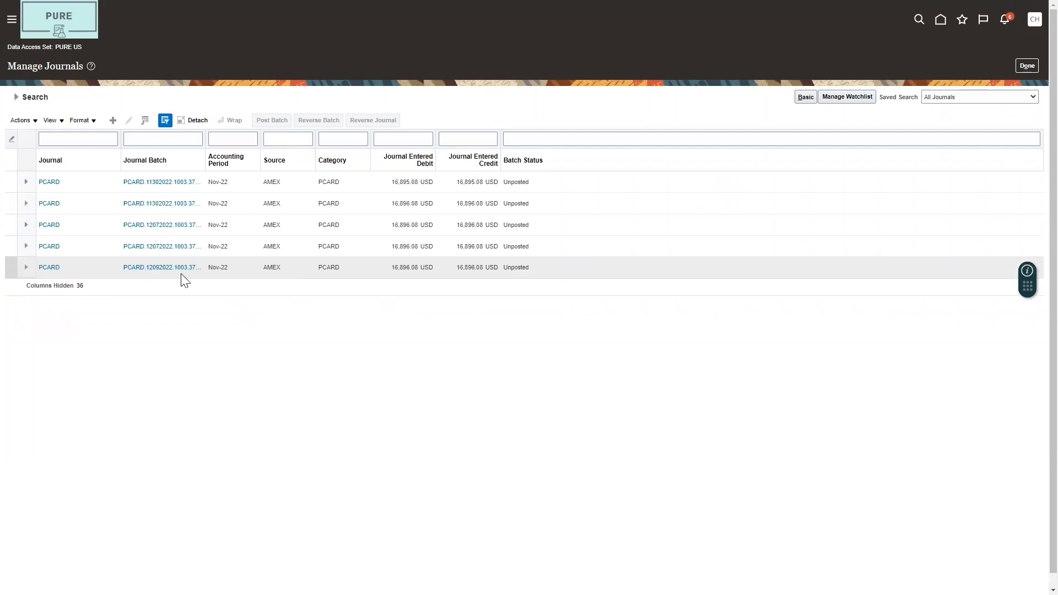
mouse_move(161, 268)
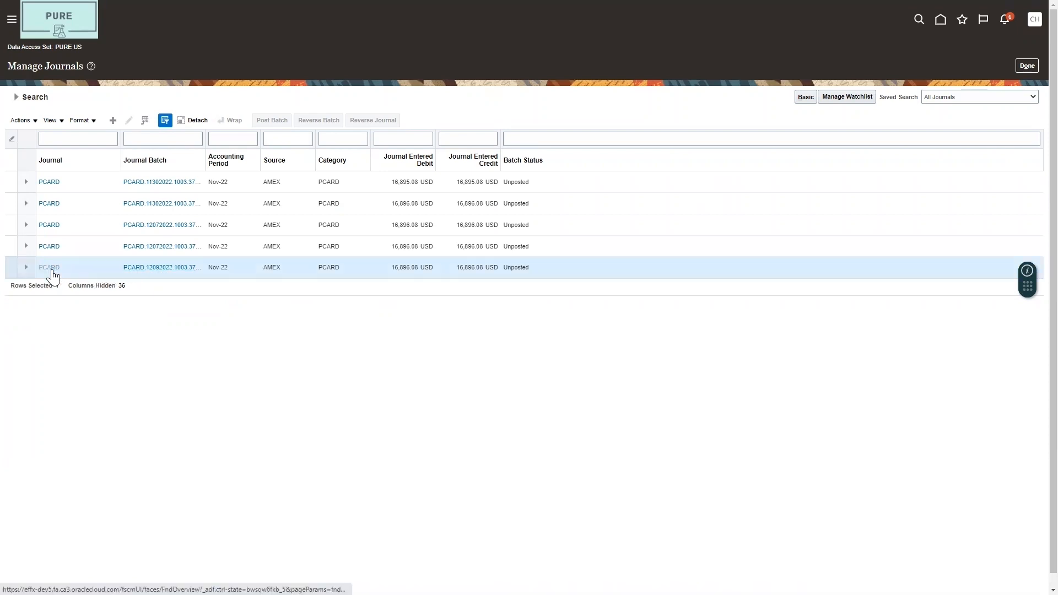
left_click(49, 267)
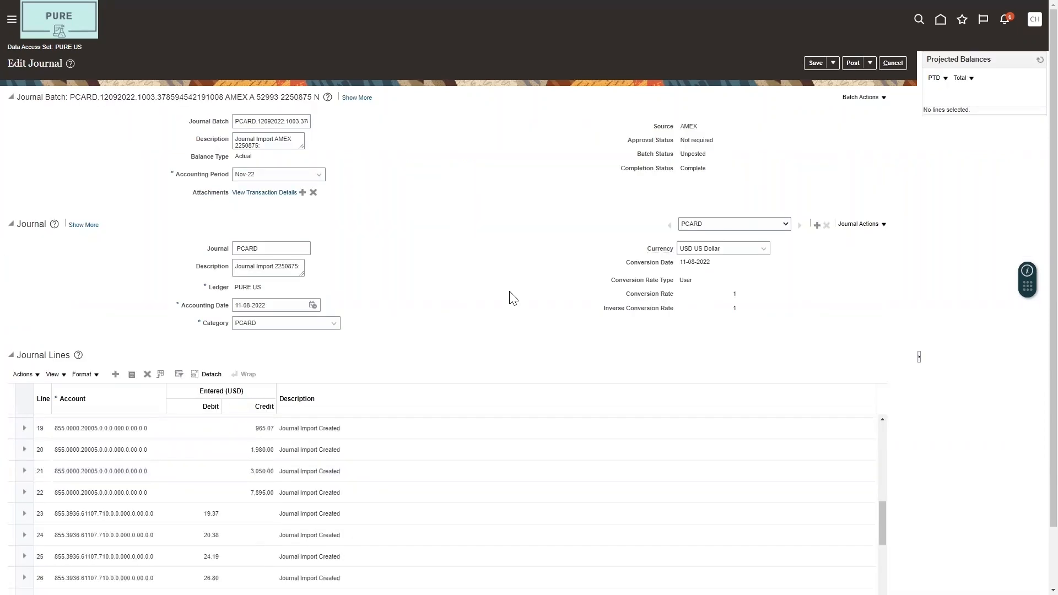
left_click(101, 450)
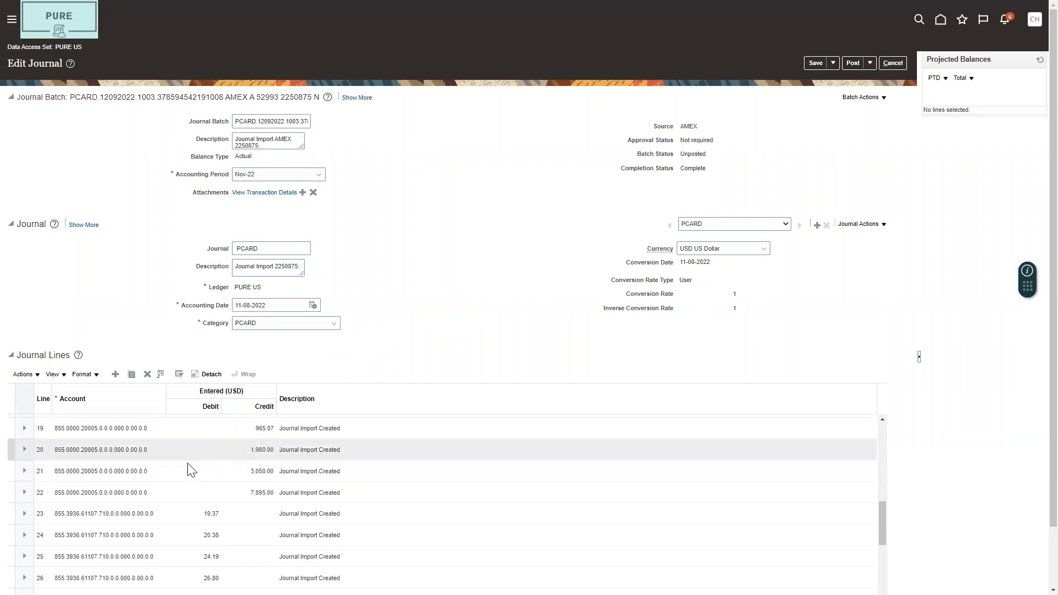
left_click(98, 514)
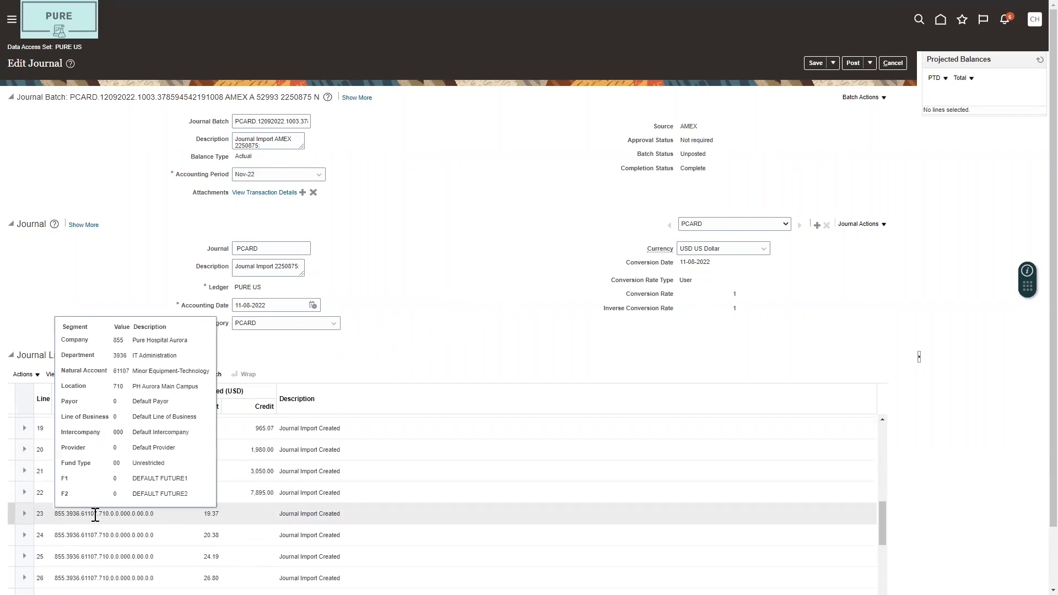
scroll("down", 3)
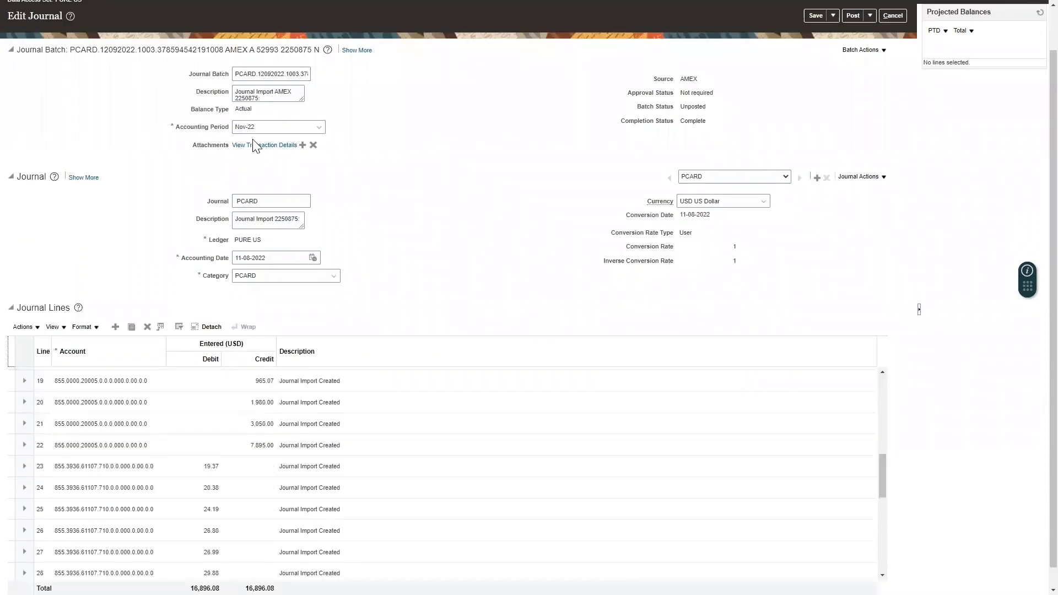